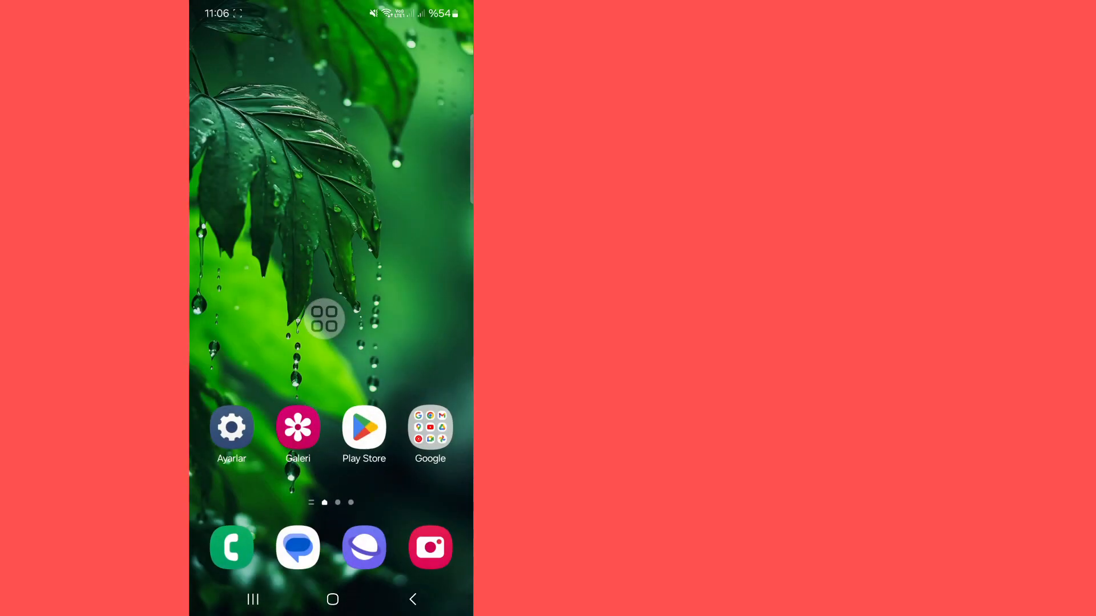
Open Messenger's app info page from the app drawer.
left_click(323, 320)
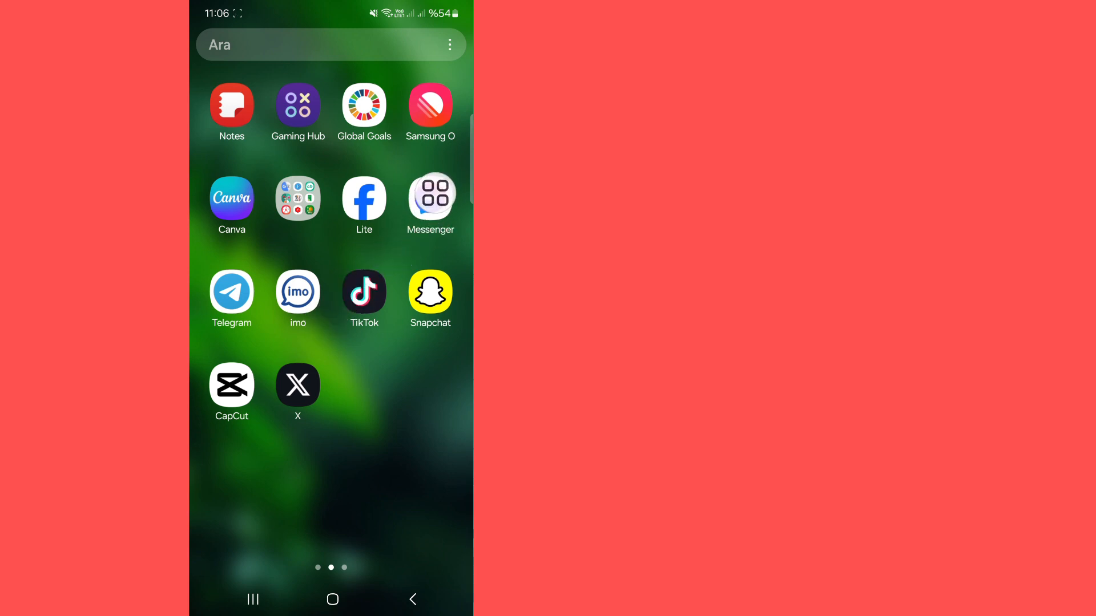
left_click(430, 202)
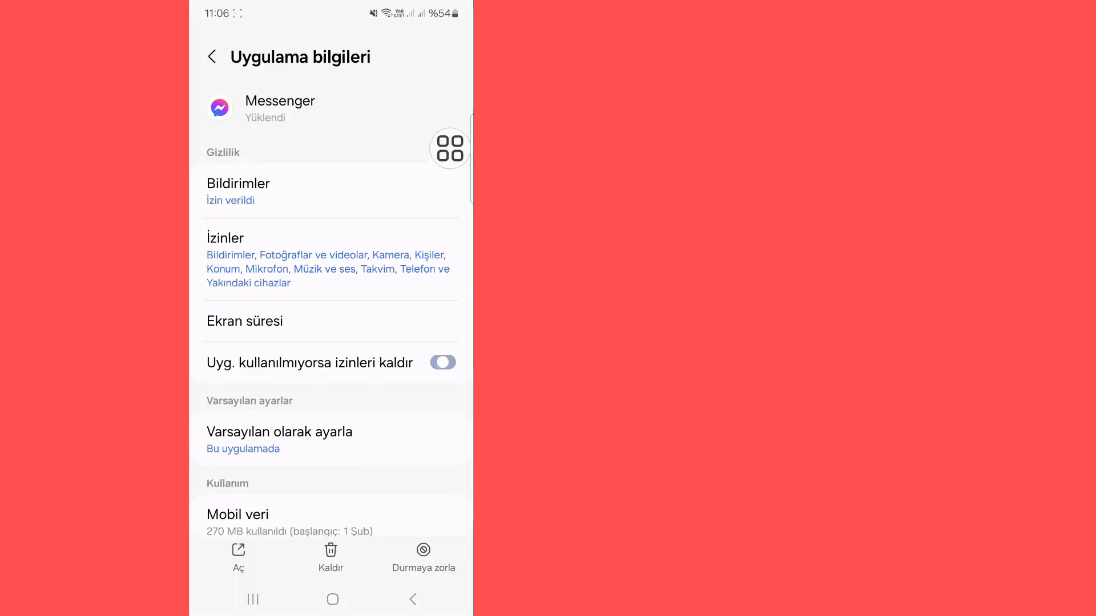
Scroll the app info page down to reach the Storage entry.
scroll("down", 3)
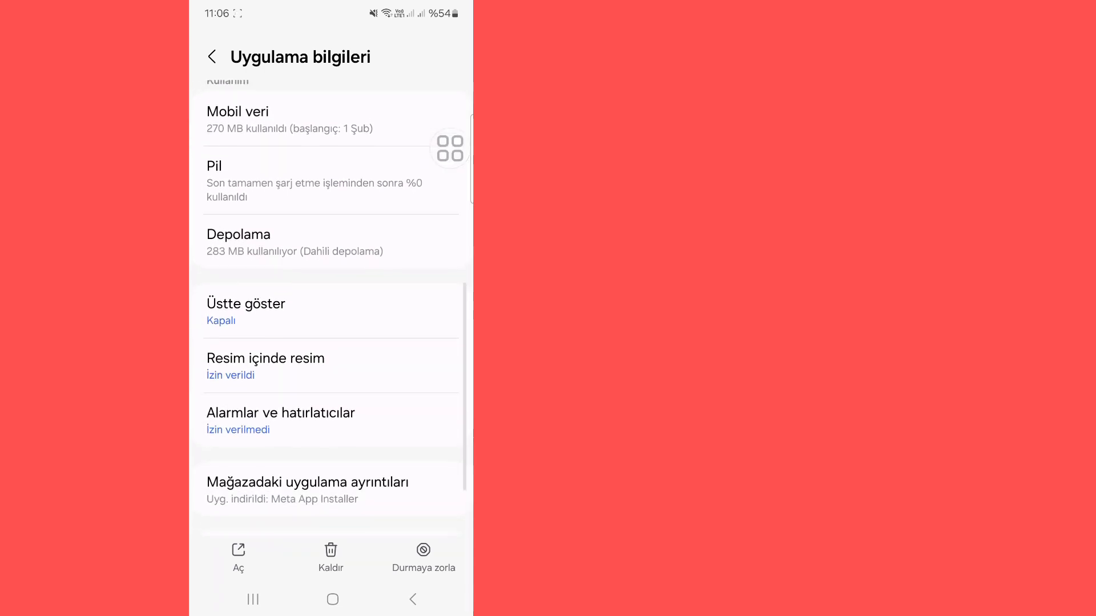
scroll("down", 3)
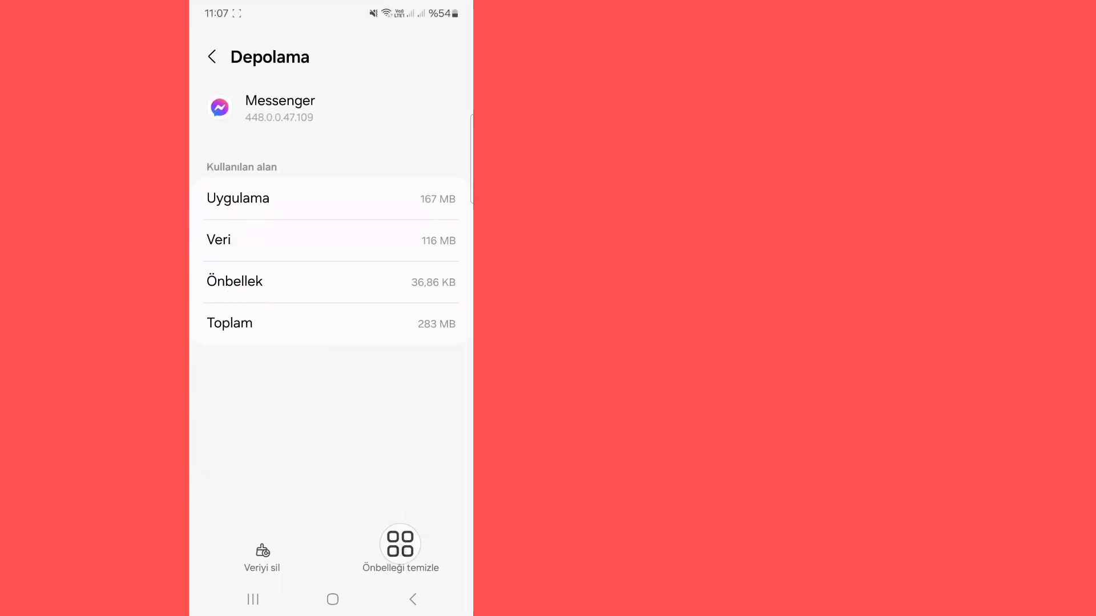
Clear Messenger's cache and all its data to 0 B, confirming the deletion.
left_click(401, 544)
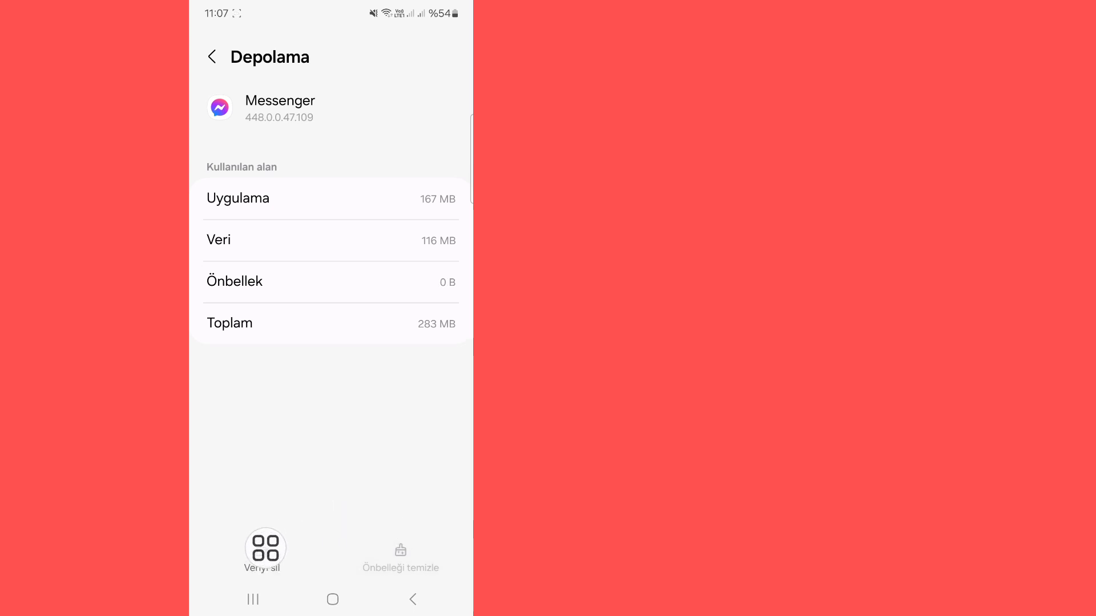
left_click(264, 547)
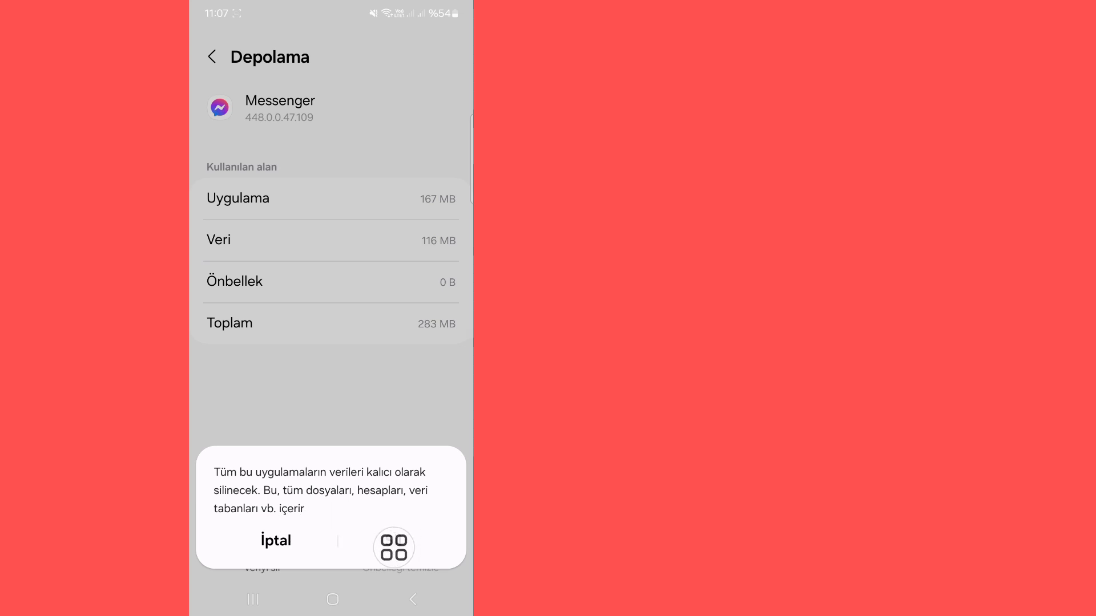
left_click(394, 547)
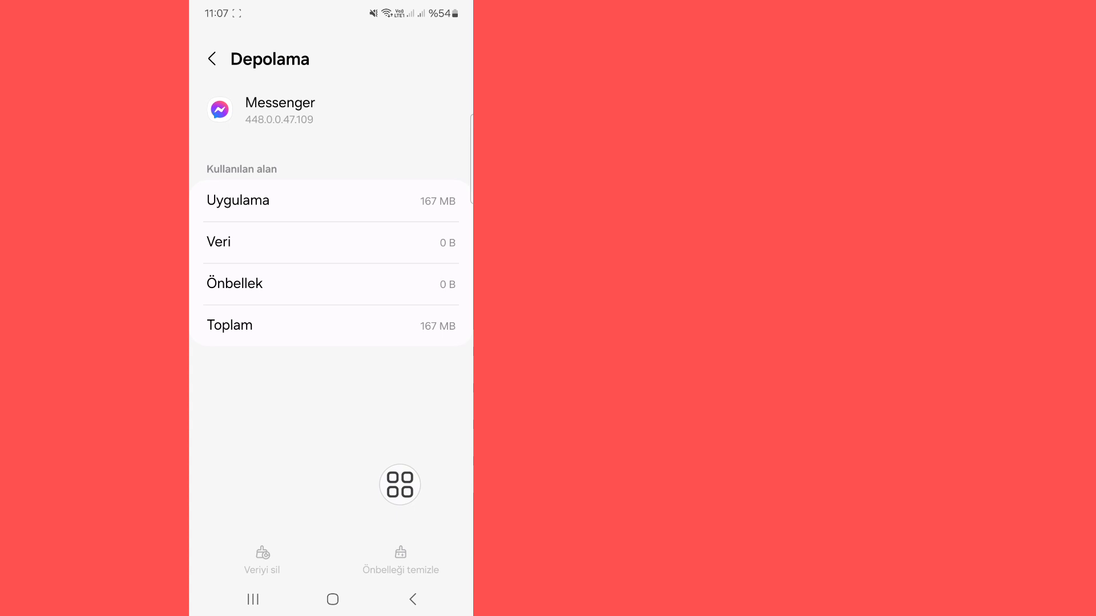
left_click(213, 58)
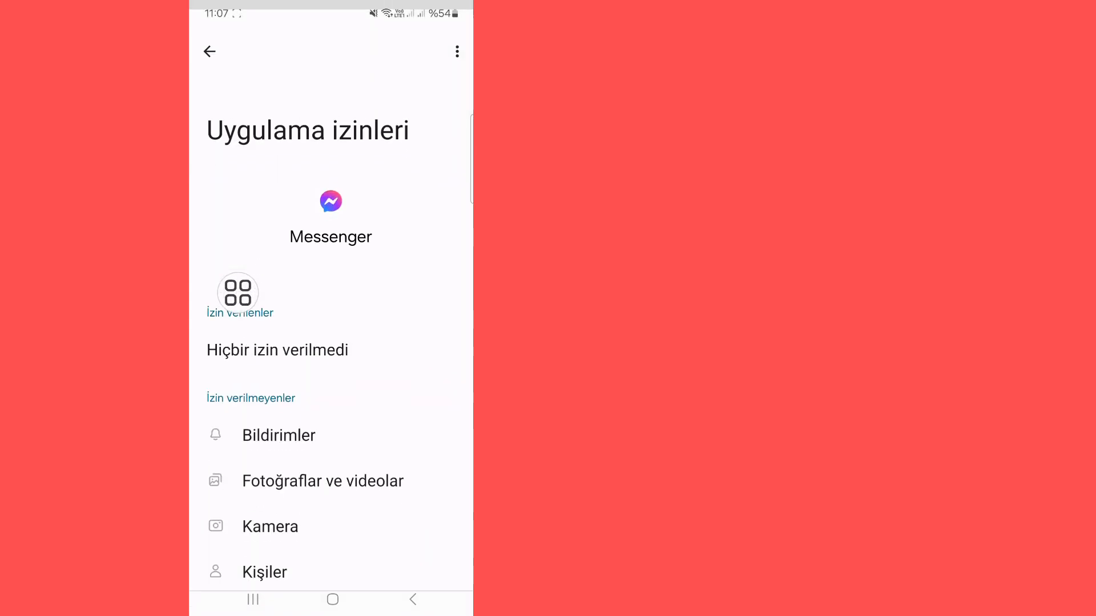
Allow Messenger photos and videos, camera (while in use), contacts and location.
scroll("down", 3)
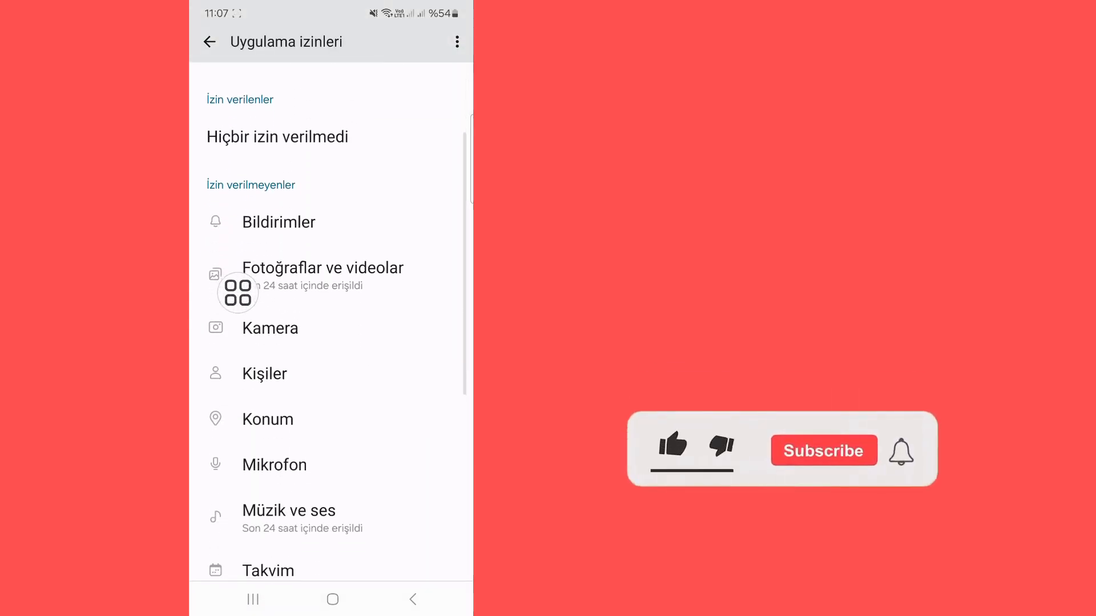
left_click(322, 267)
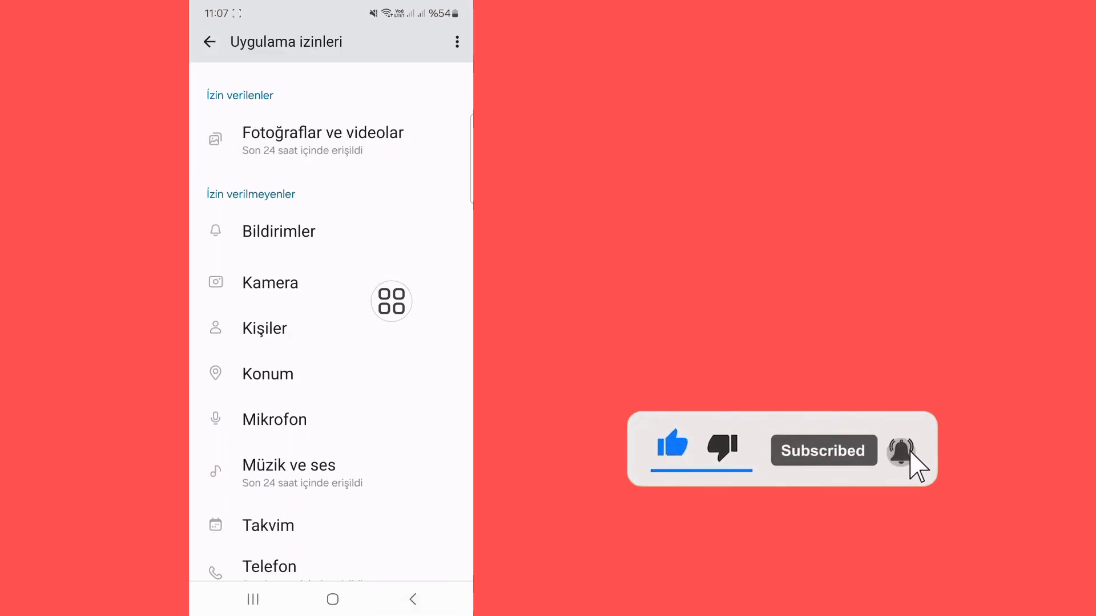
left_click(279, 232)
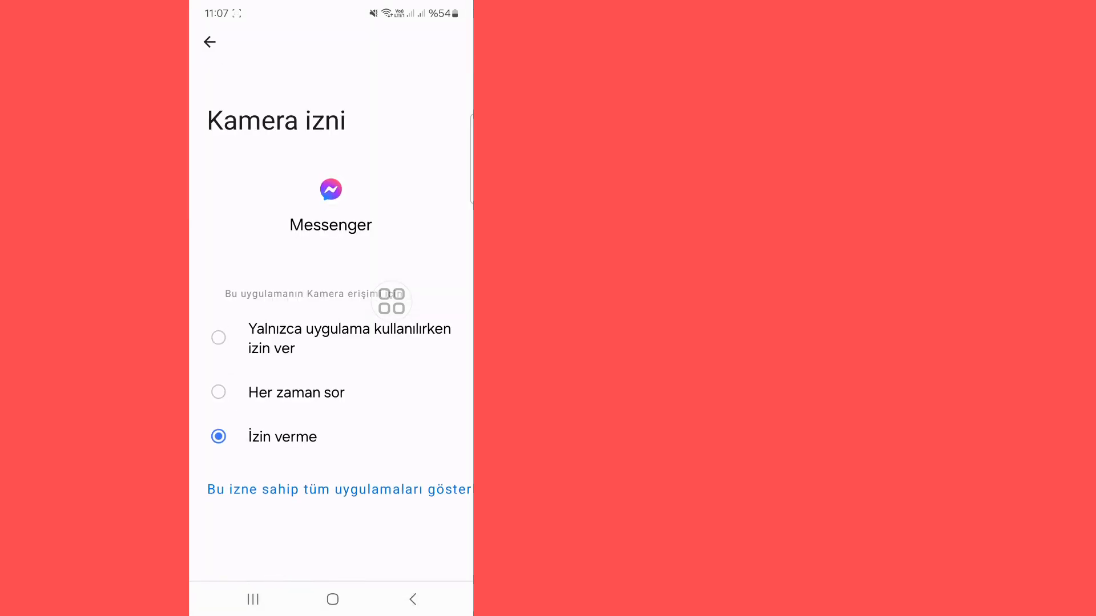
left_click(209, 43)
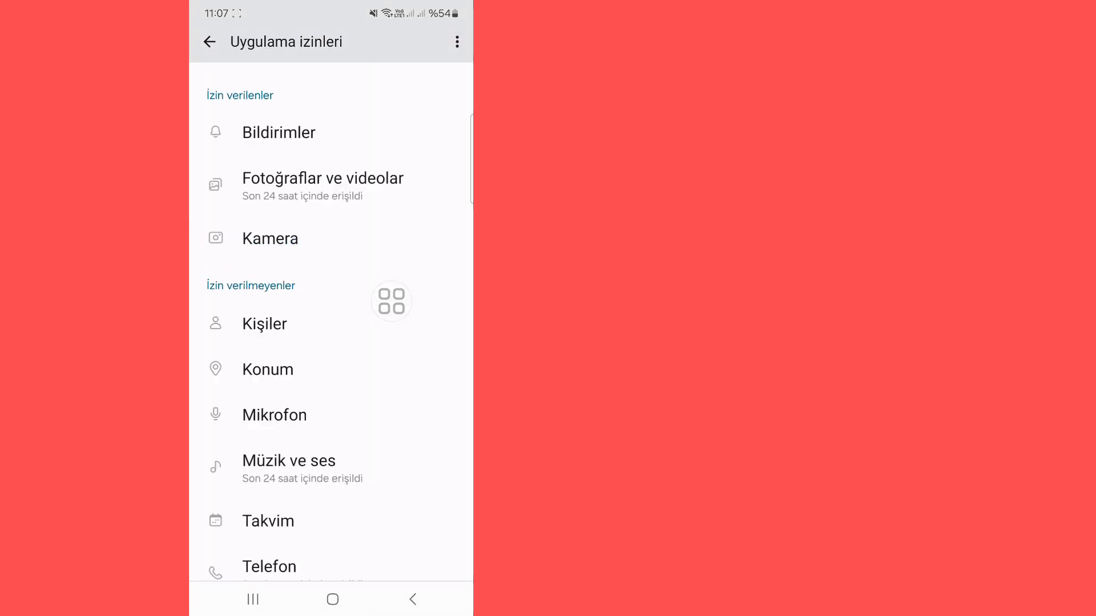
left_click(263, 325)
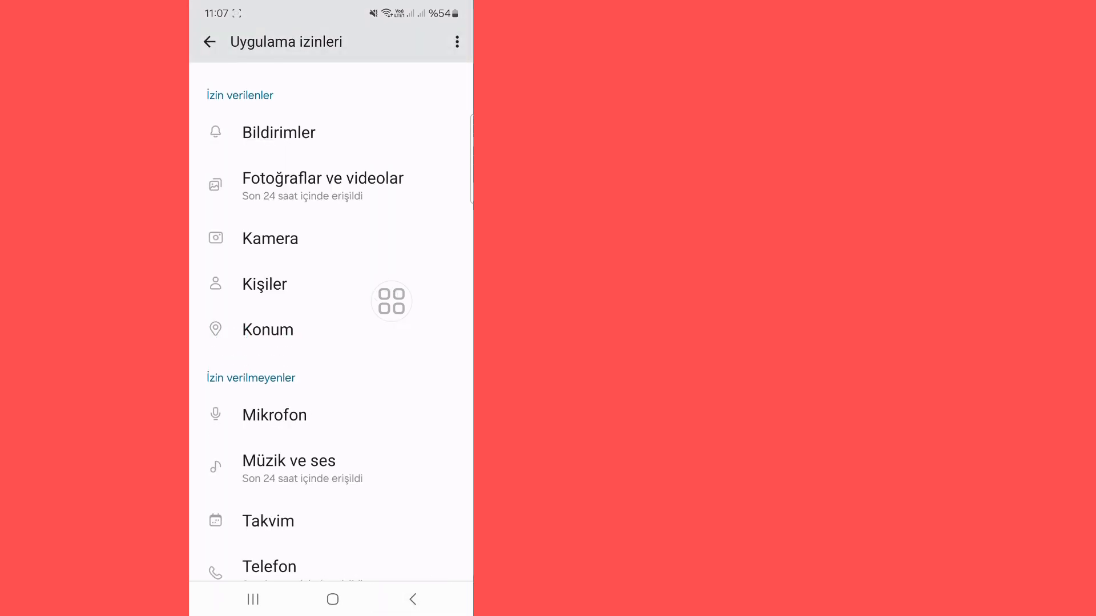
Allow Messenger music and audio, phone and nearby devices, then launch the Play Store.
left_click(275, 414)
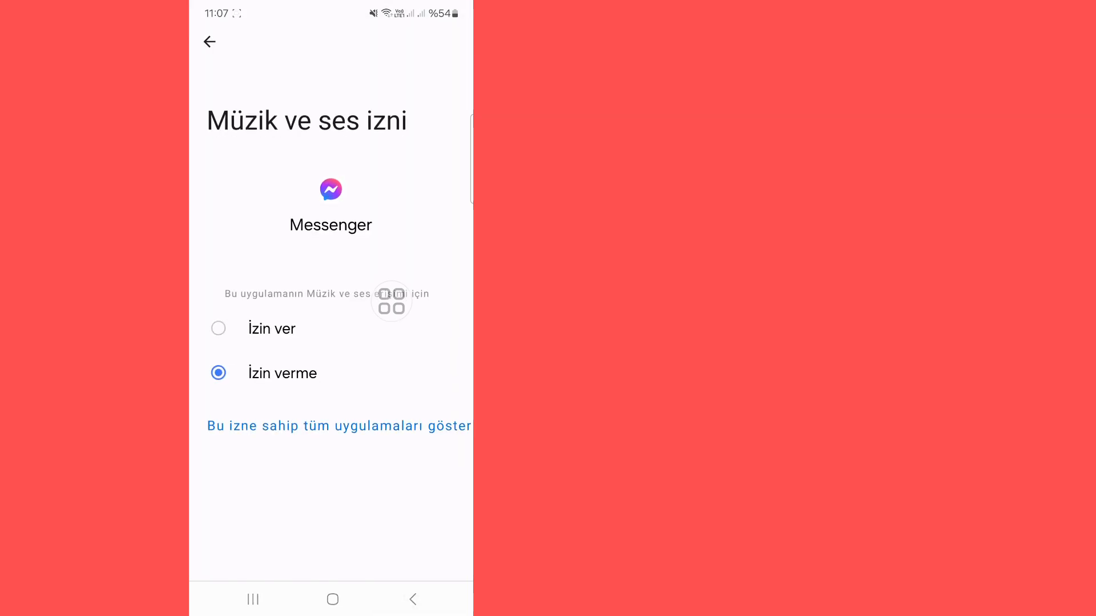
left_click(209, 42)
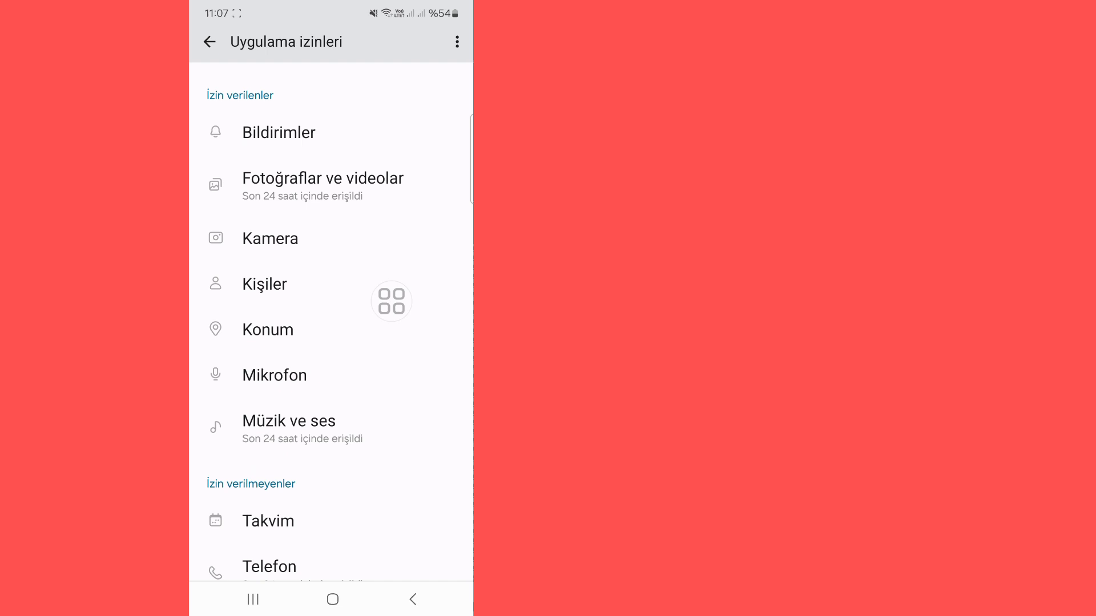
left_click(267, 521)
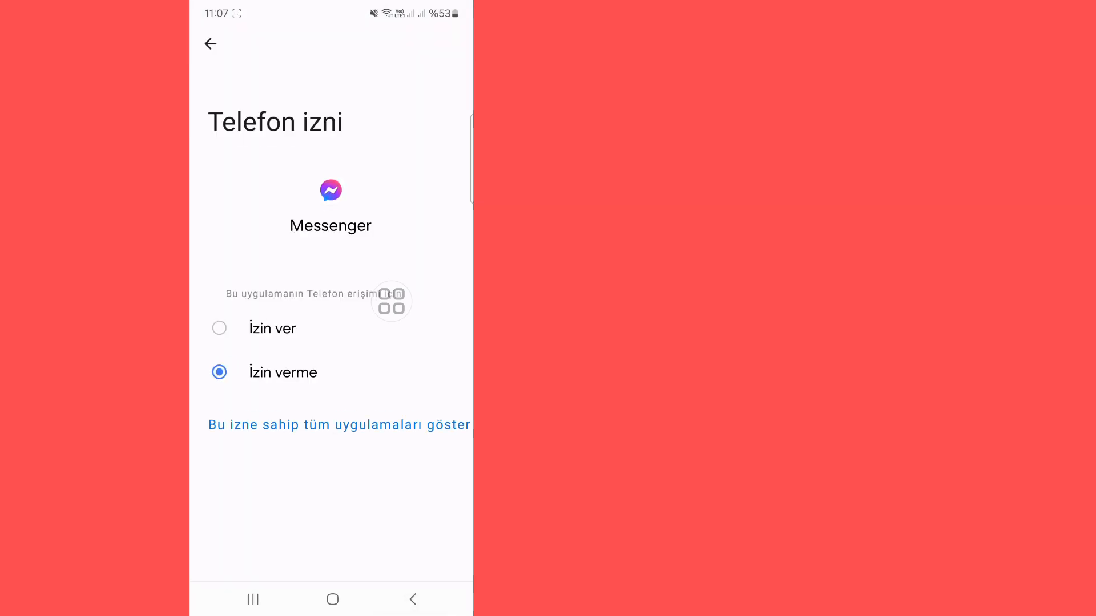
left_click(210, 43)
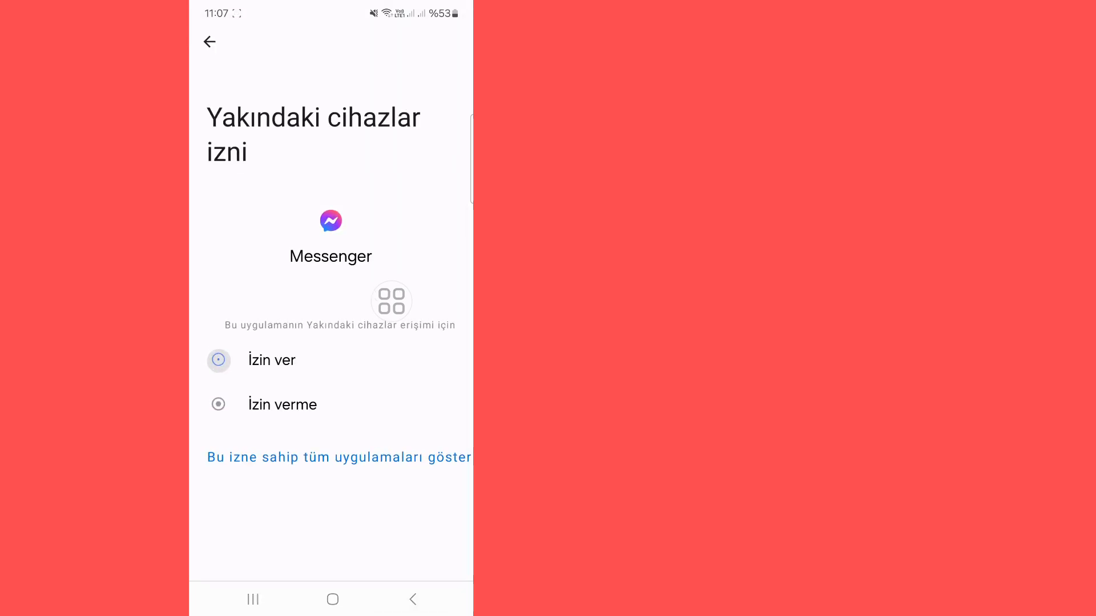
left_click(209, 42)
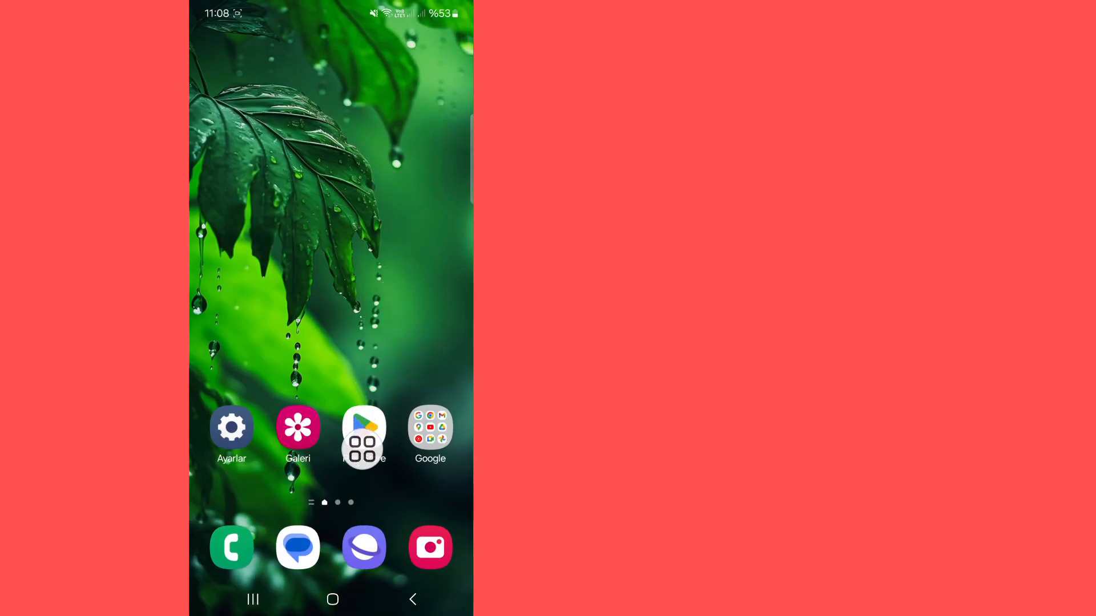
left_click(363, 427)
type("m")
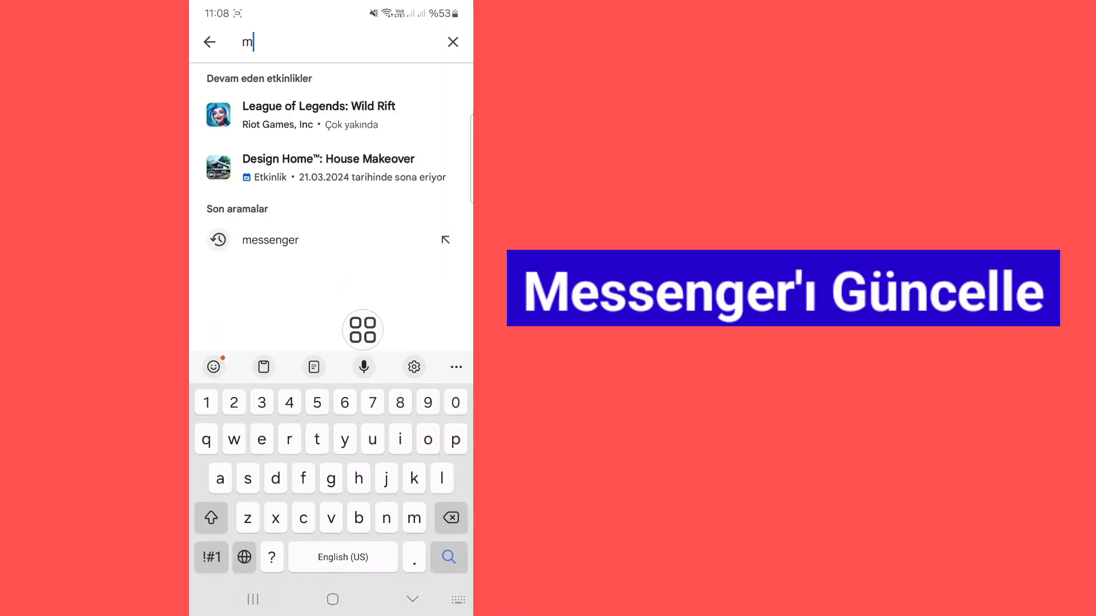
Search the Play Store for messenger, then bring up the power-off and restart options.
type("ess")
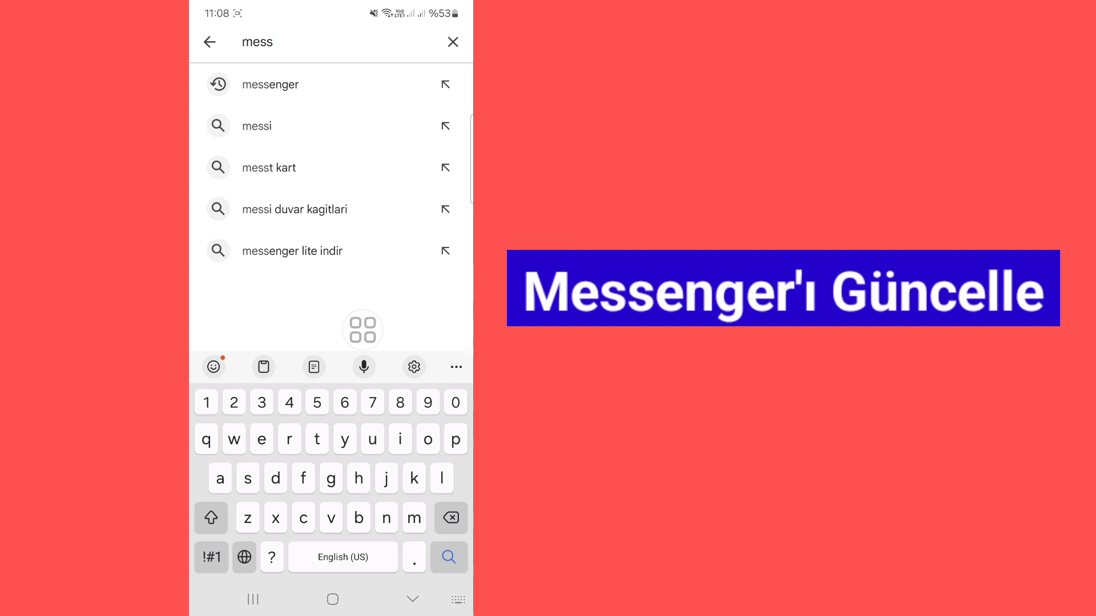
left_click(270, 84)
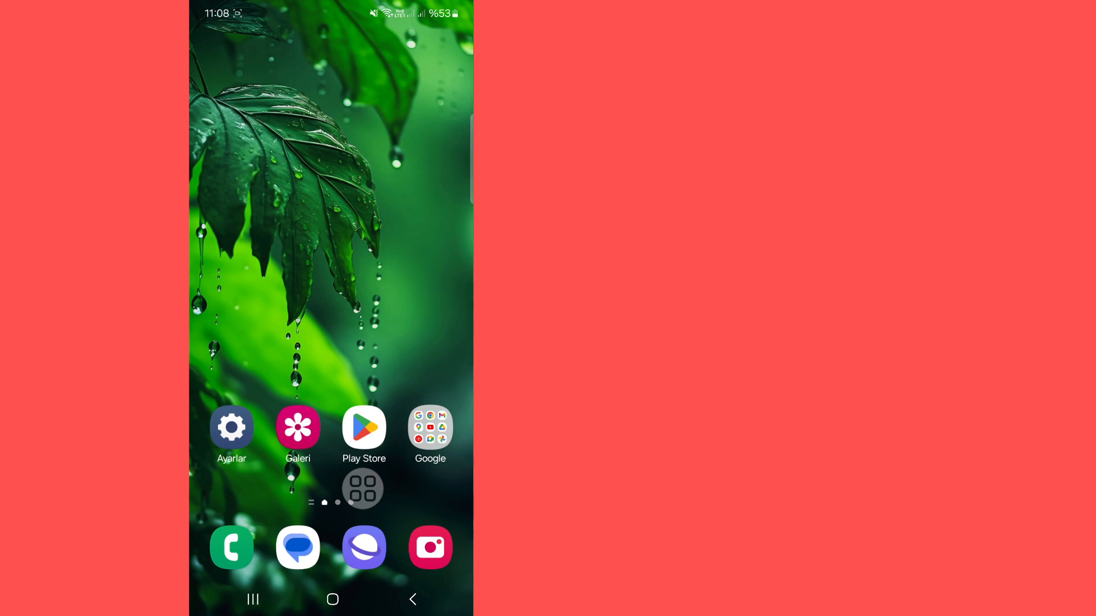
key("POWER")
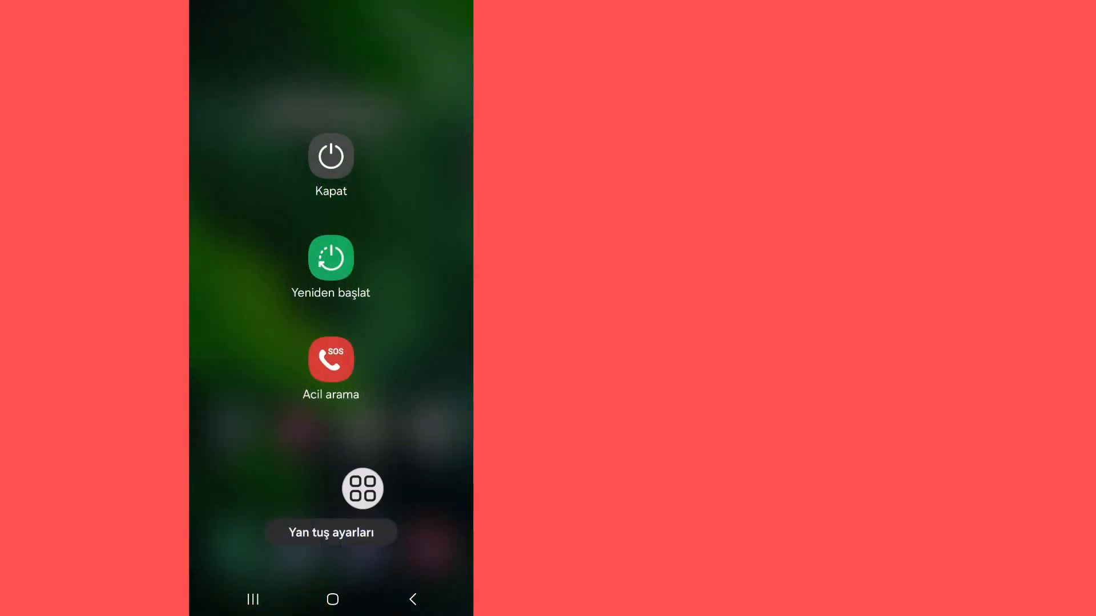